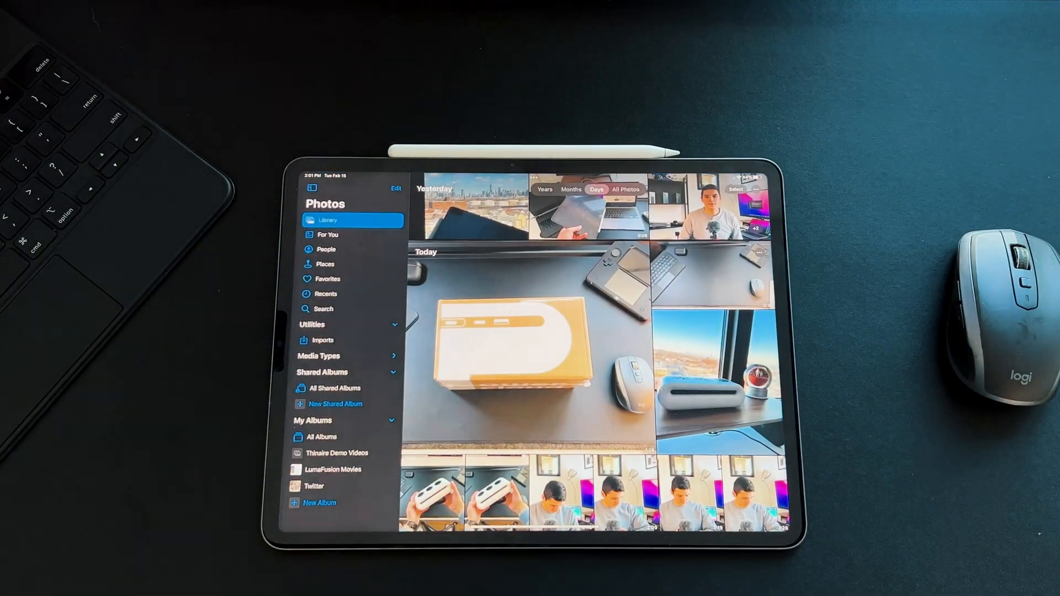
Open the About page in General settings to view the iPad Pro model and version 15.4
left_click(325, 293)
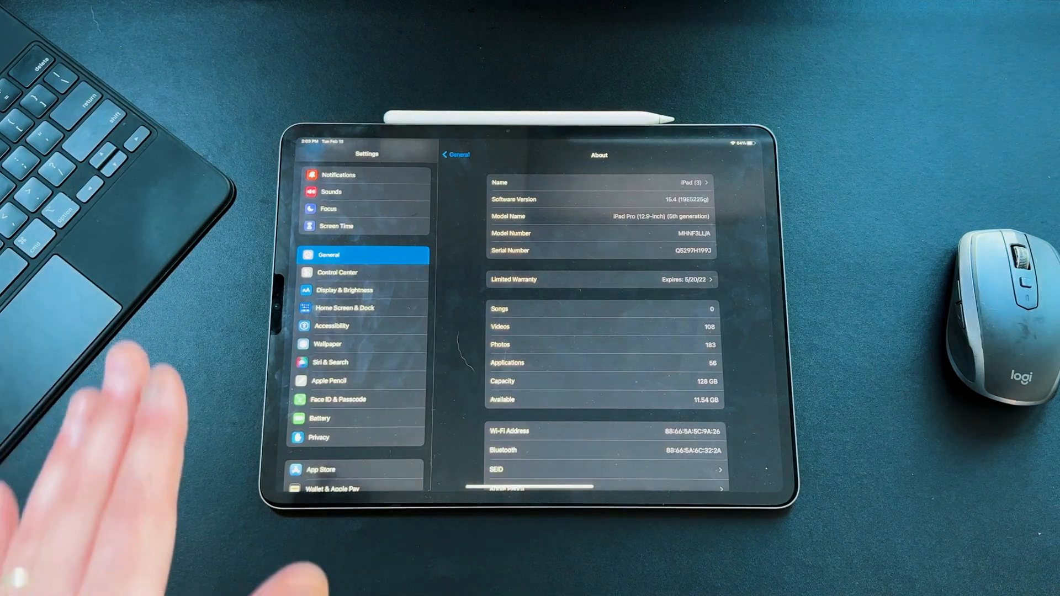
mouse_move(135, 439)
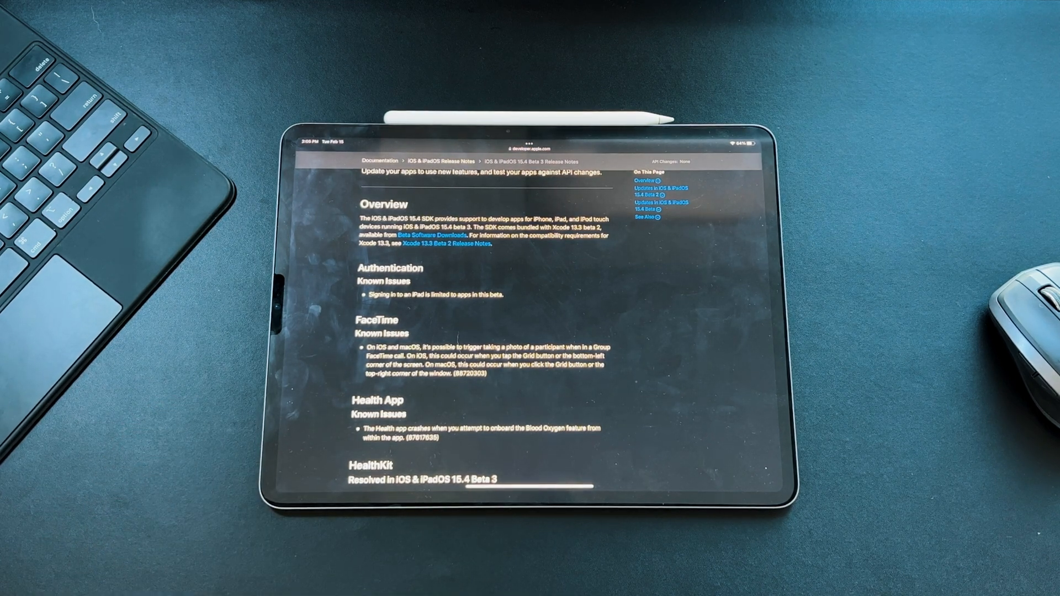
Scroll down the 15.4 Beta 3 release notes to the Beta 2 updates and back up
scroll("down", 3)
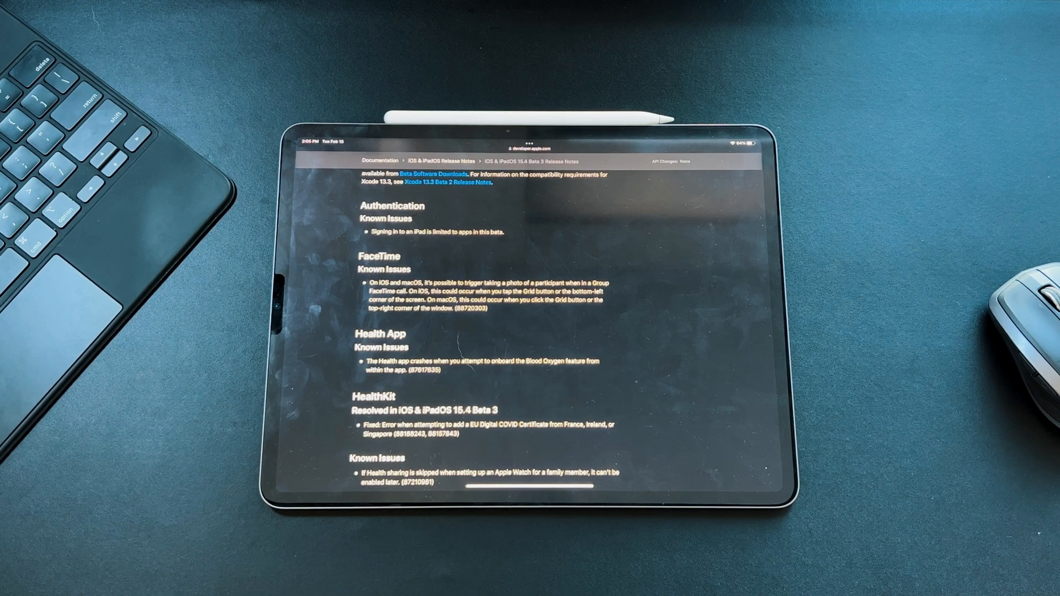
scroll("down", 3)
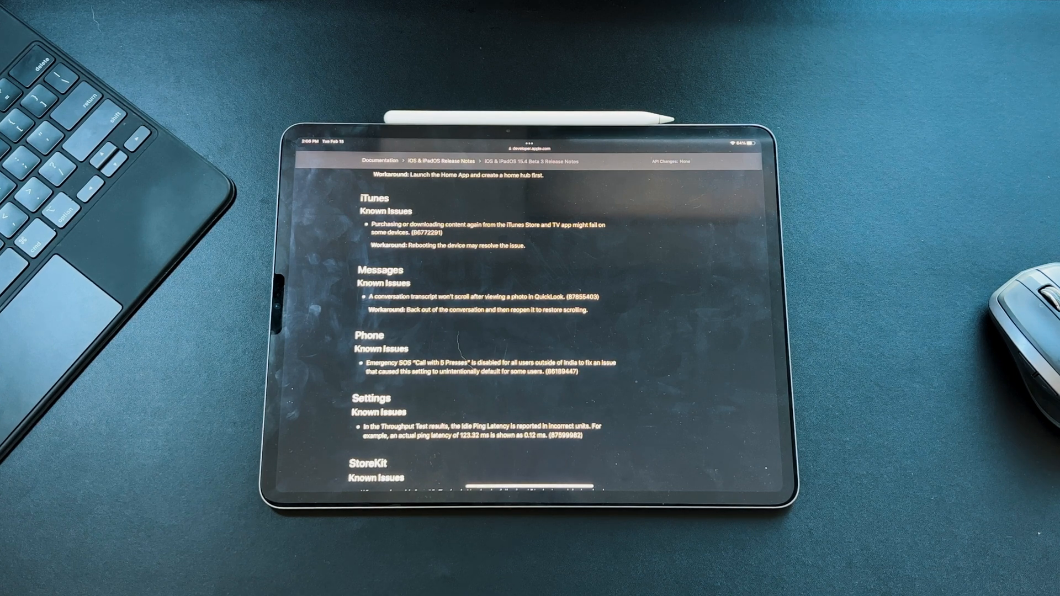
scroll("down", 3)
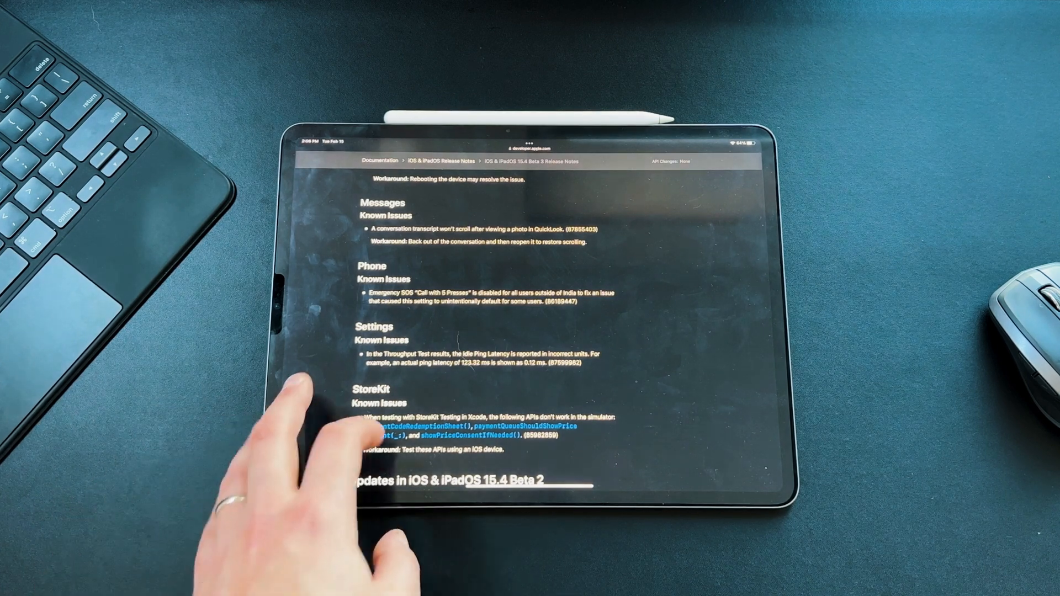
scroll("up", 3)
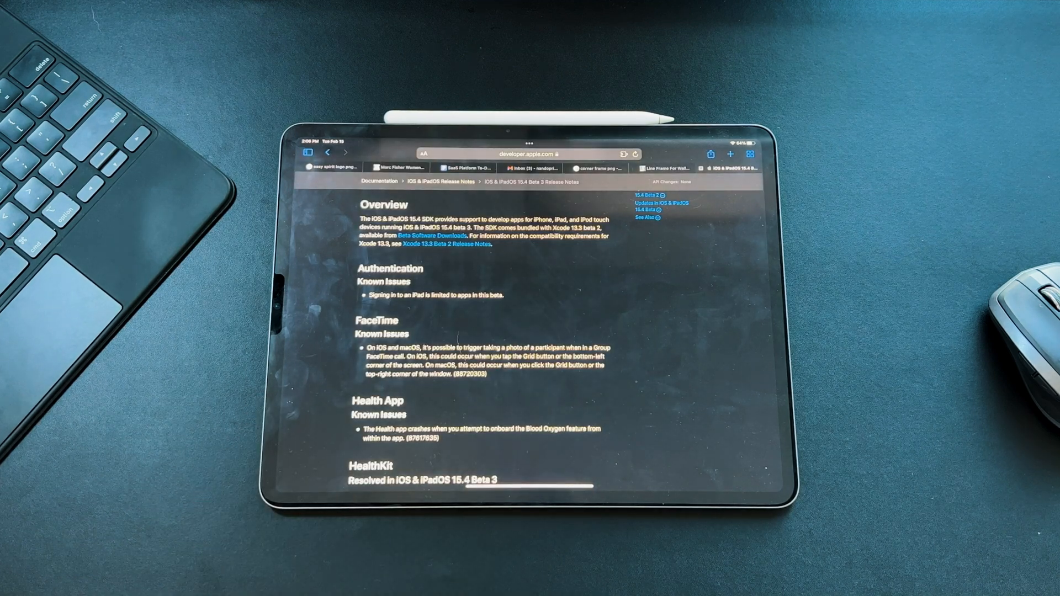
scroll("up", 3)
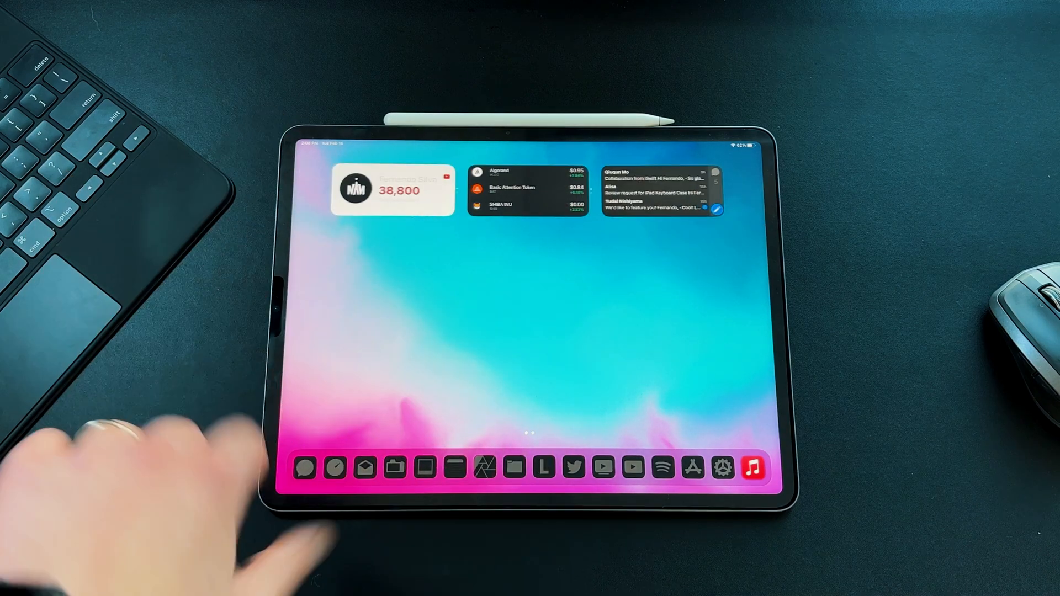
Swipe left to the App Library and browse its grouped app folders
scroll("left", 3)
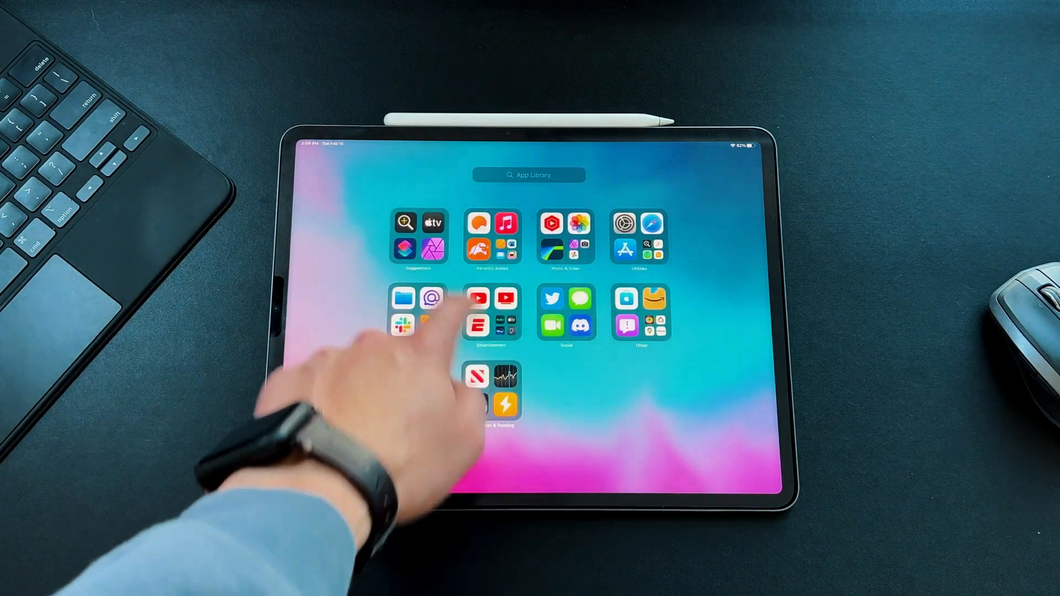
left_click(529, 175)
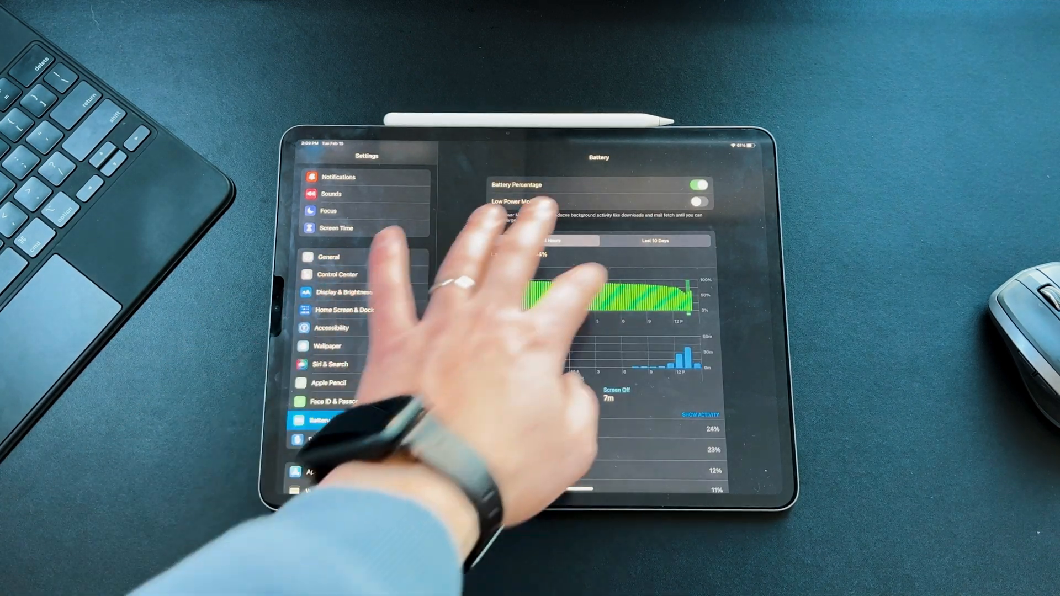
View Wednesday's per-app battery activity in the Last 10 Days chart, led by Sidecar
left_click(656, 241)
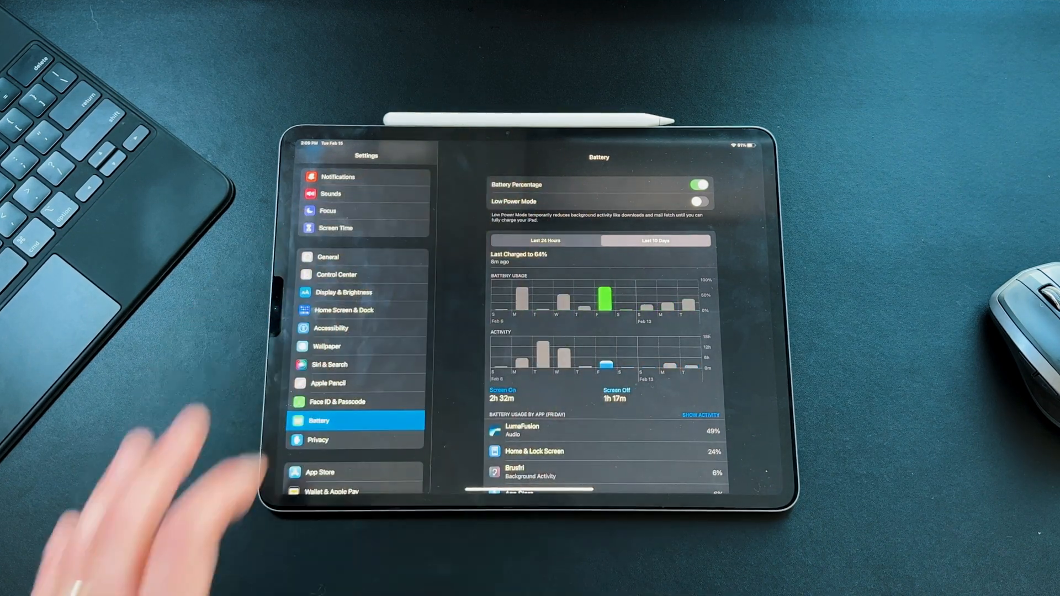
mouse_move(169, 473)
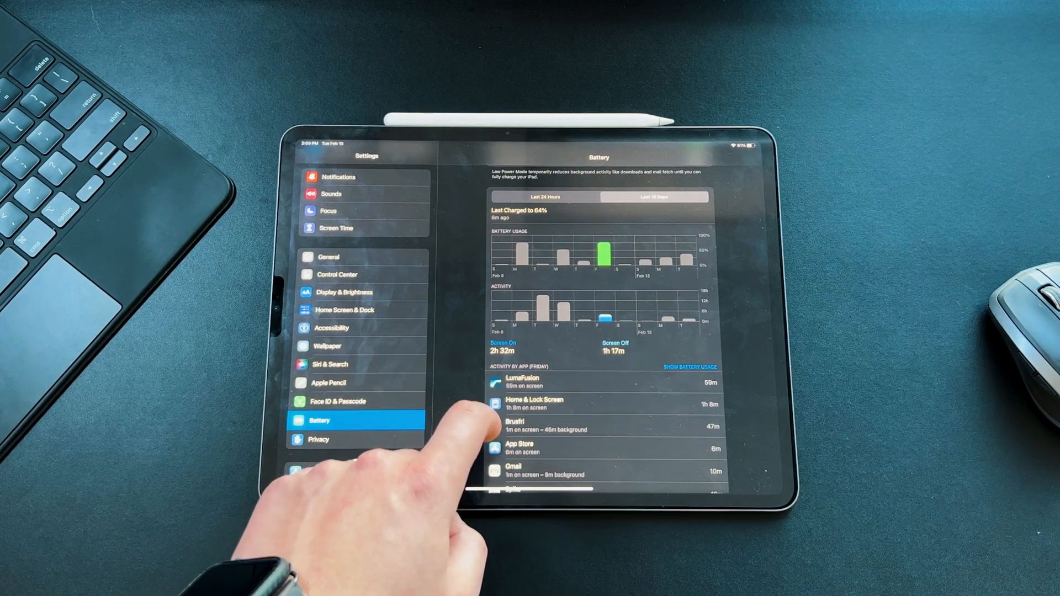
left_click(689, 367)
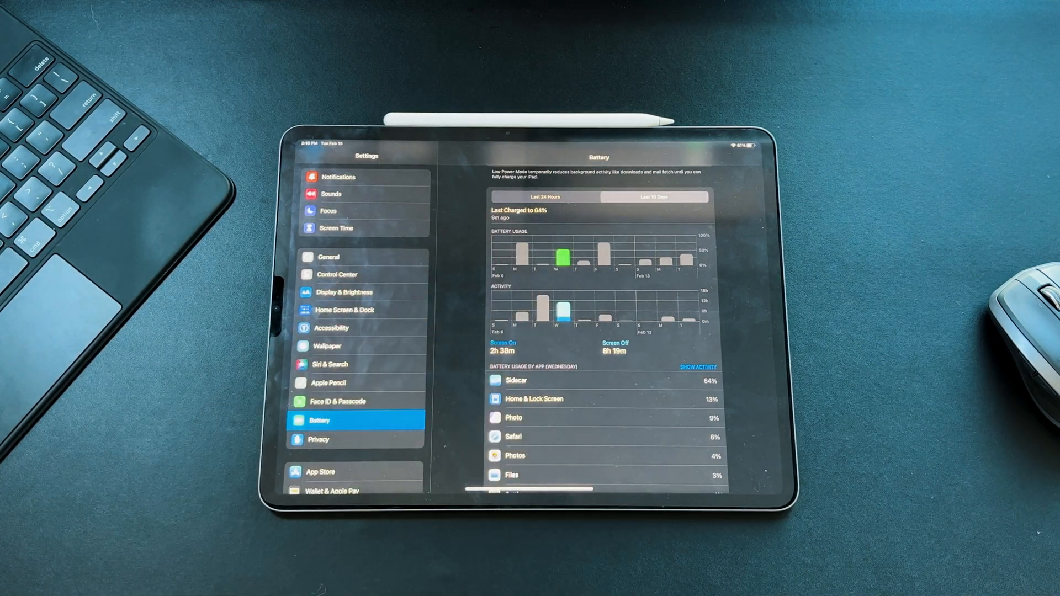
left_click(698, 367)
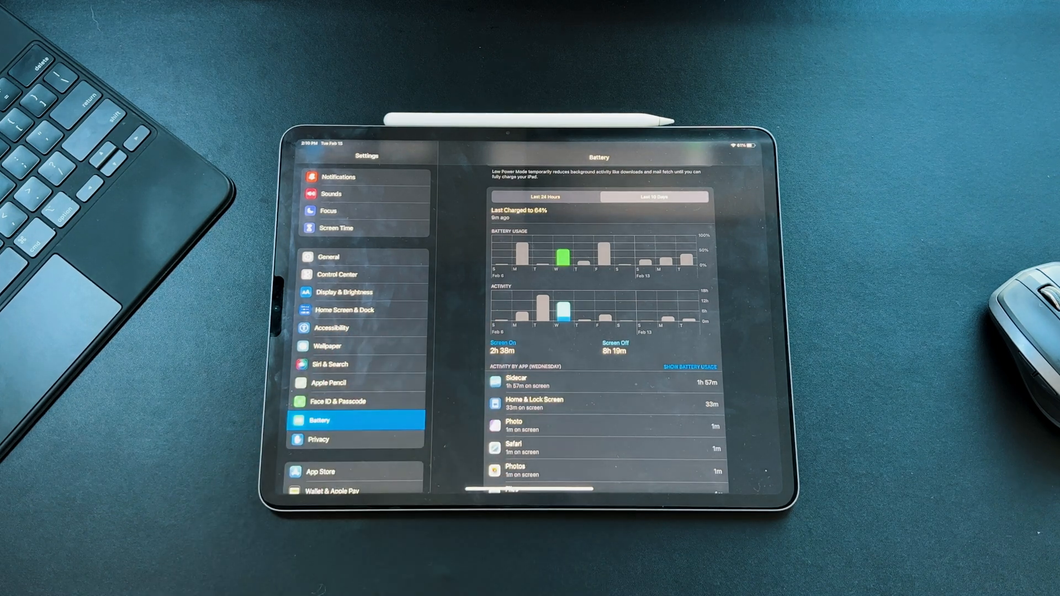